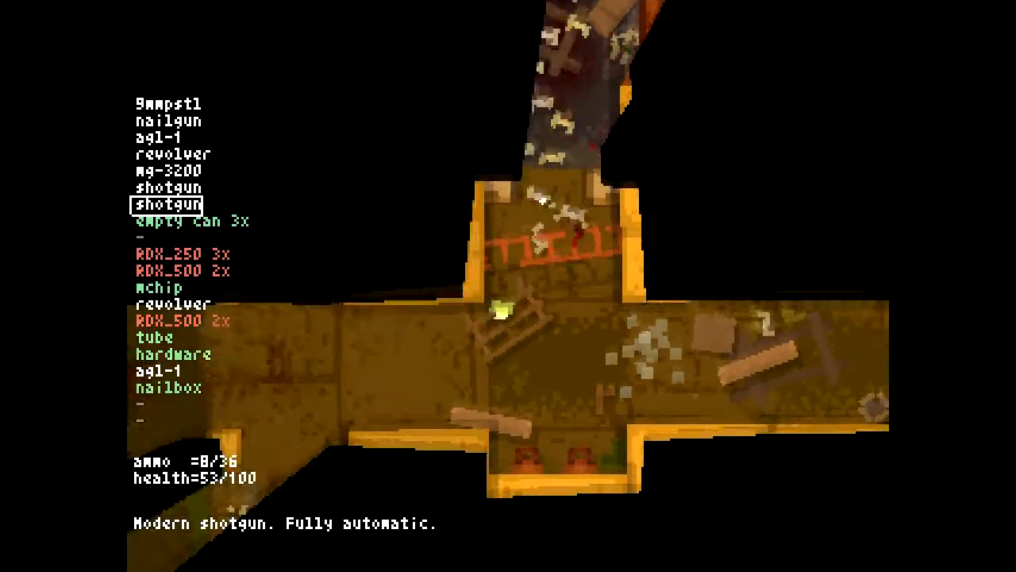
Step: Clear the blood-stained room's zombies with the shotgun and collect a fourth empty can
{"action": "left_click", "coordinate": [508, 285]}
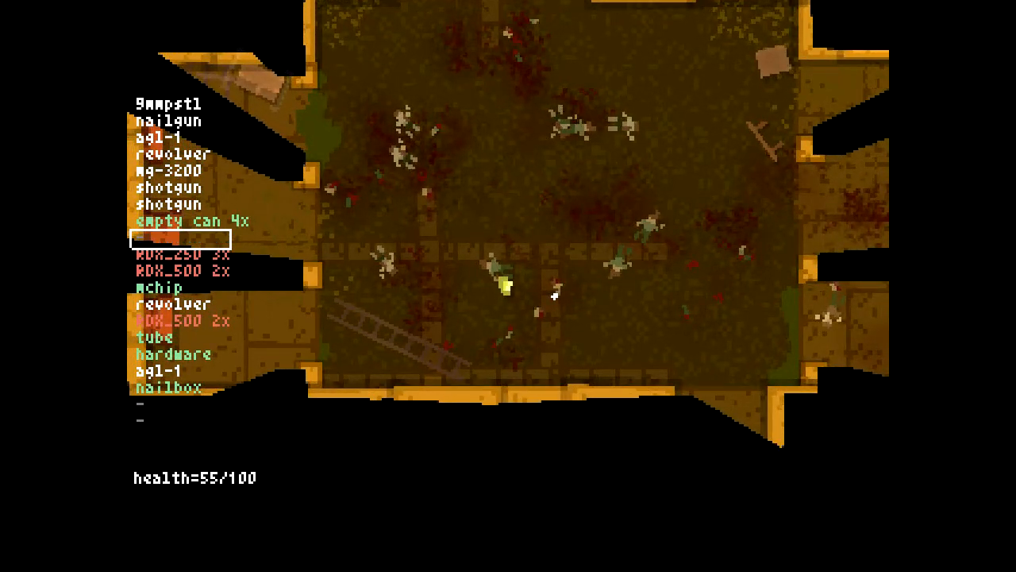
{"action": "left_click", "coordinate": [167, 103]}
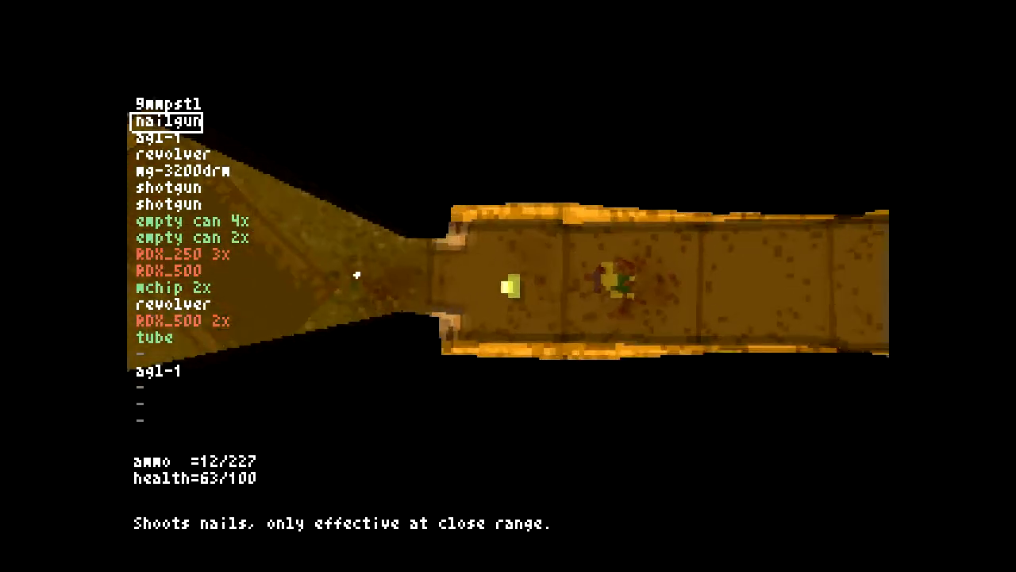
{"action": "left_click", "coordinate": [172, 154]}
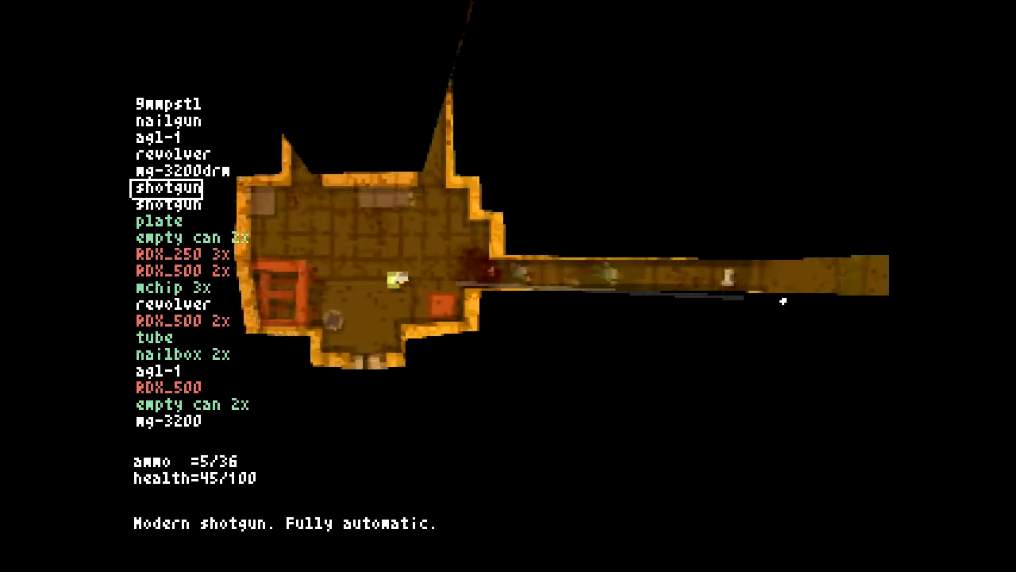
Step: Select the fully automatic modern shotgun in the inventory to read its description
{"action": "left_click", "coordinate": [784, 300]}
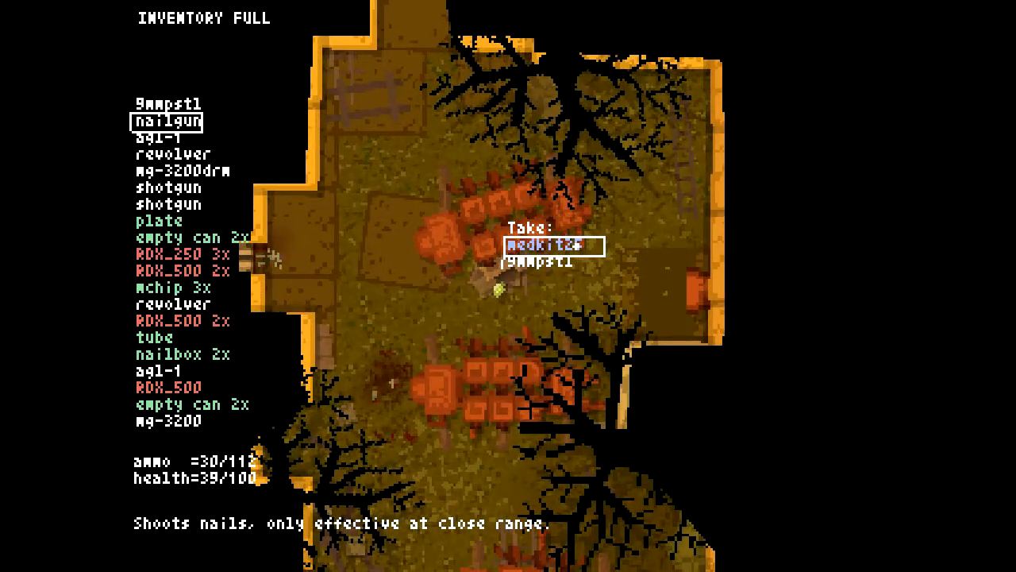
{"action": "key", "text": "down"}
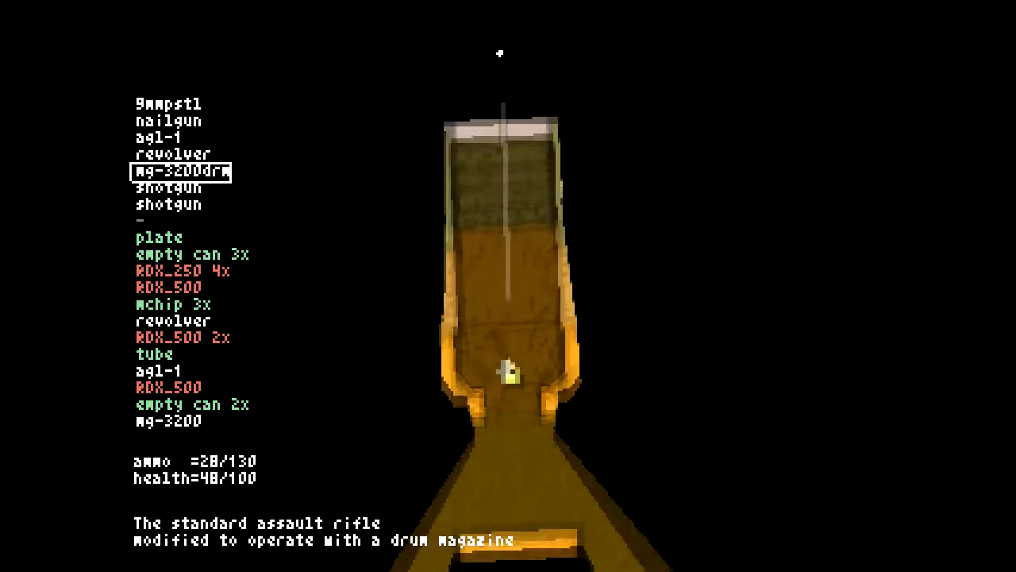
Step: Equip the automatic shotgun and fire it down the cross-shaped junction corridors
{"action": "left_click", "coordinate": [175, 154]}
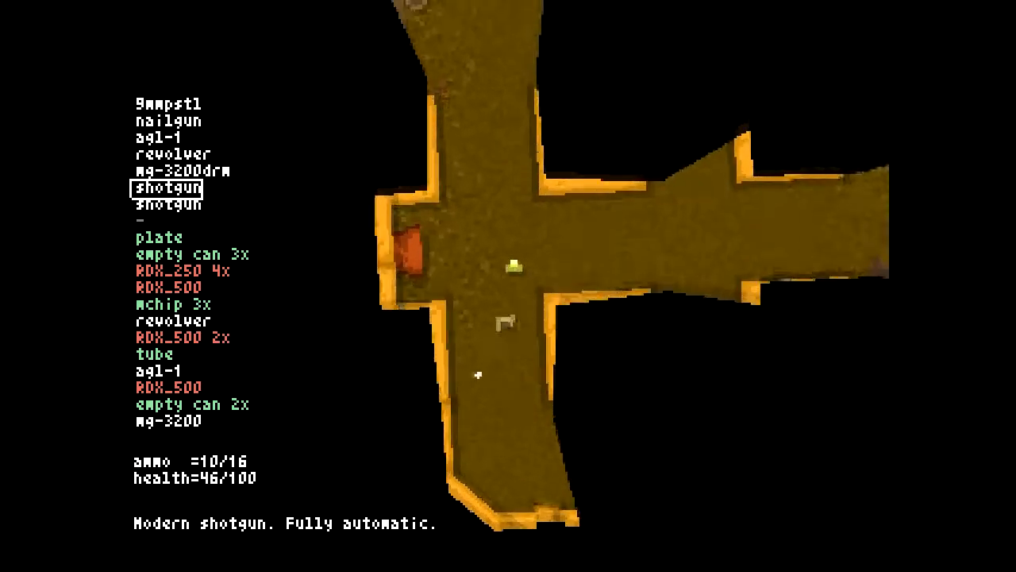
{"action": "left_click", "coordinate": [508, 286]}
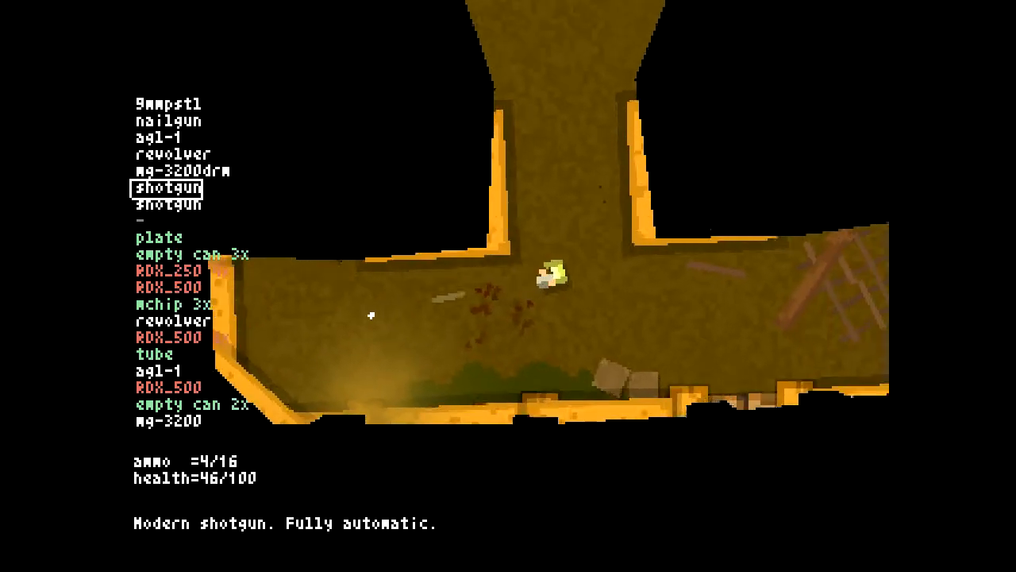
{"action": "left_click", "coordinate": [548, 274]}
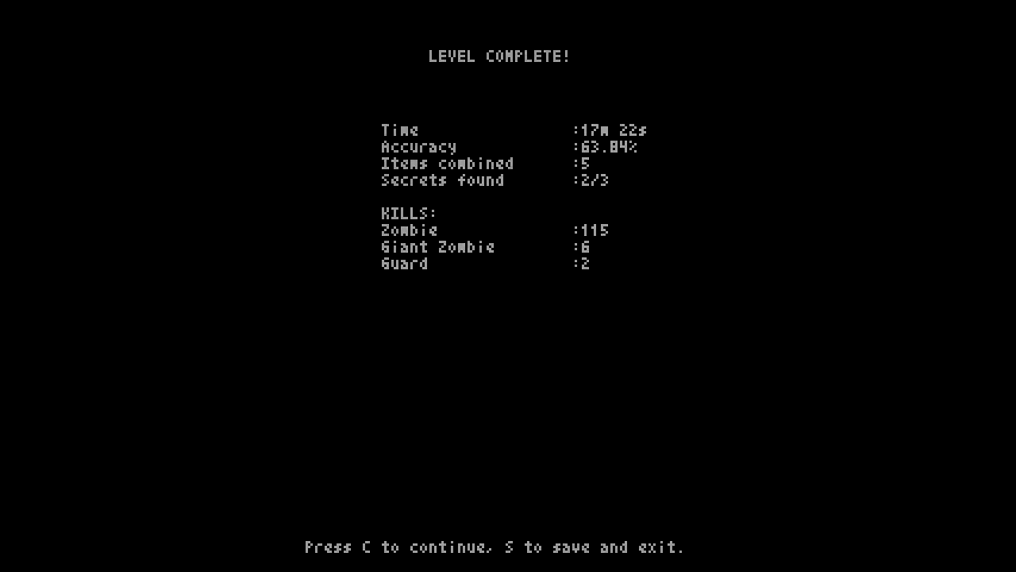
Step: Continue past the LEVEL COMPLETE stats screen into the next level
{"action": "key", "text": "c"}
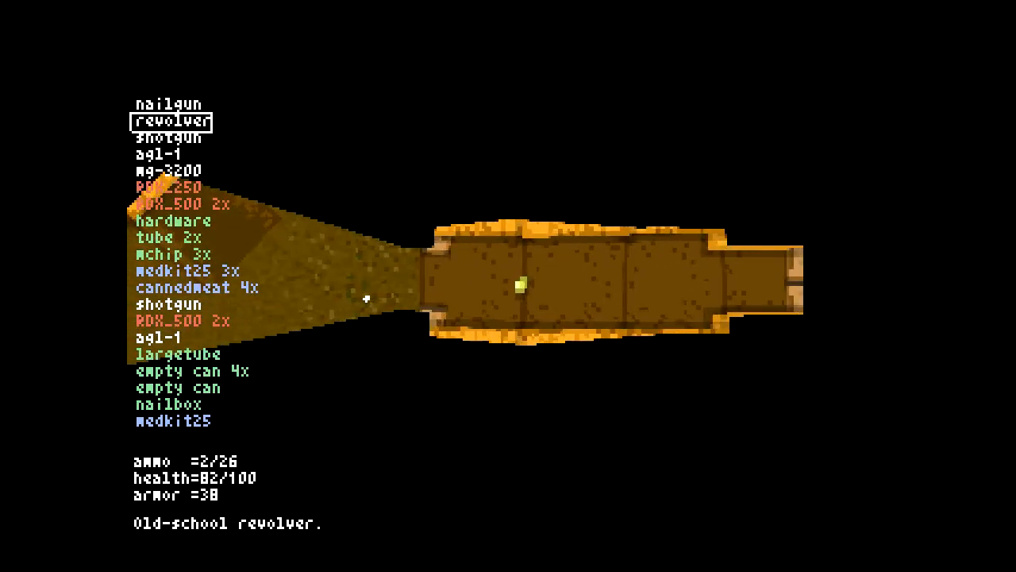
Step: Equip the nailgun and shoot nails at the approaching zombie
{"action": "left_click", "coordinate": [195, 287]}
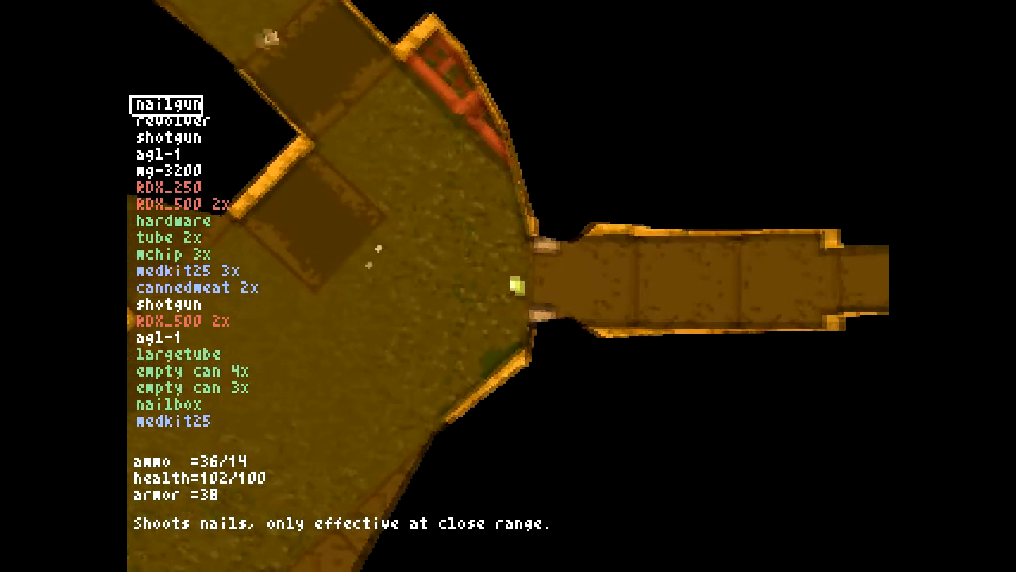
{"action": "left_click", "coordinate": [508, 286]}
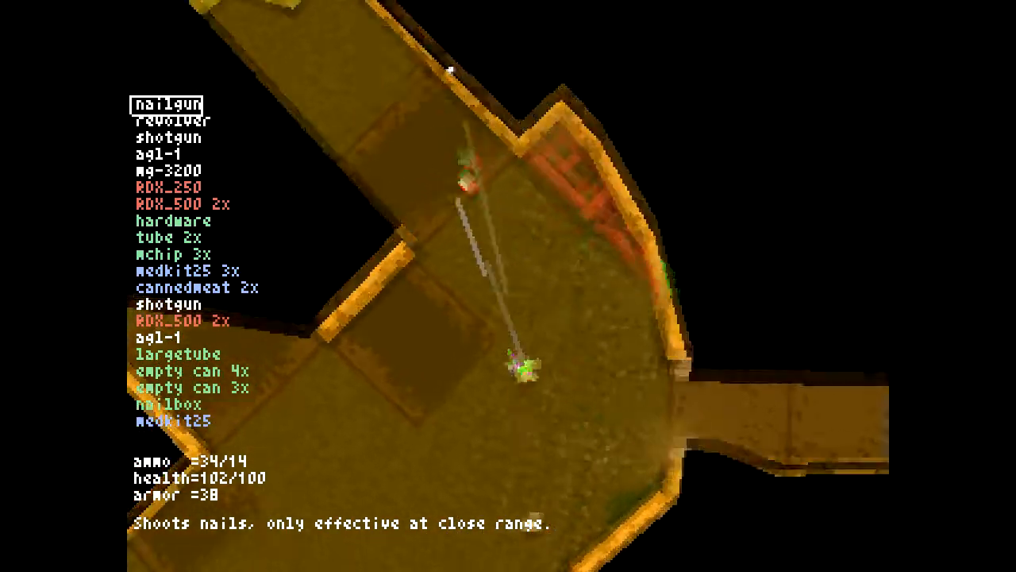